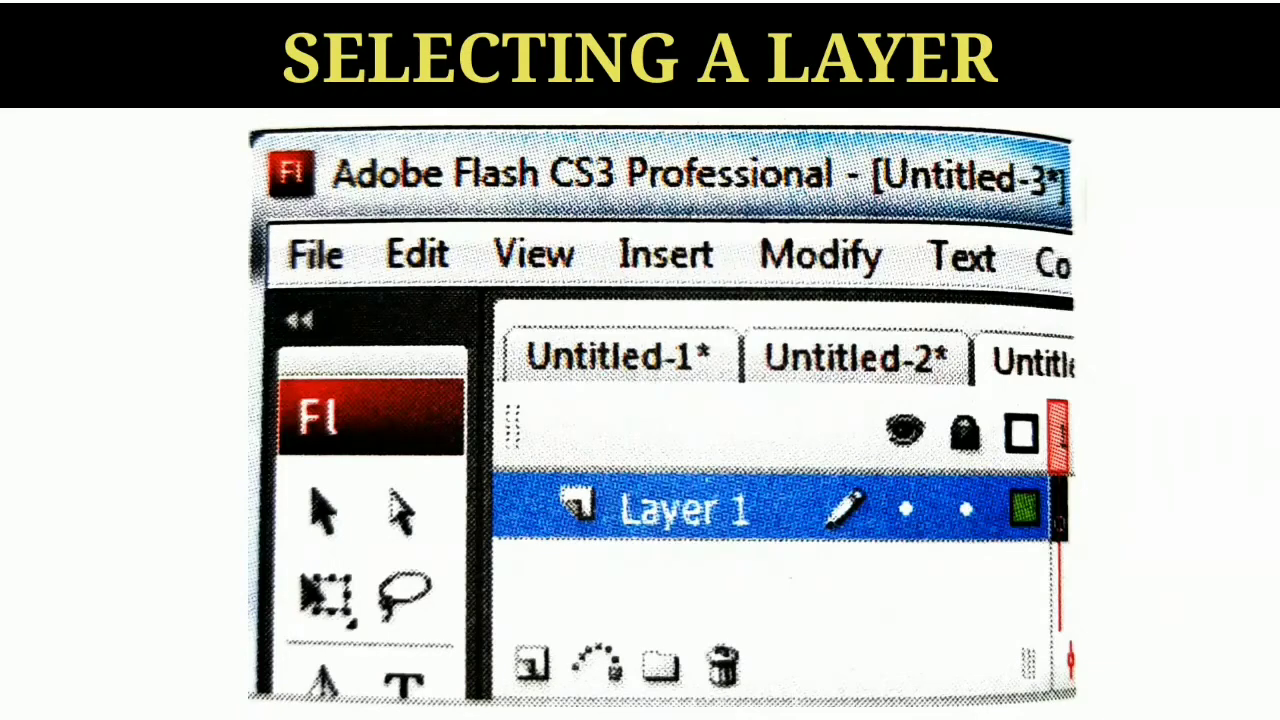
Rename Layer 1 in the Timeline to 'Building'.
double_click(684, 504)
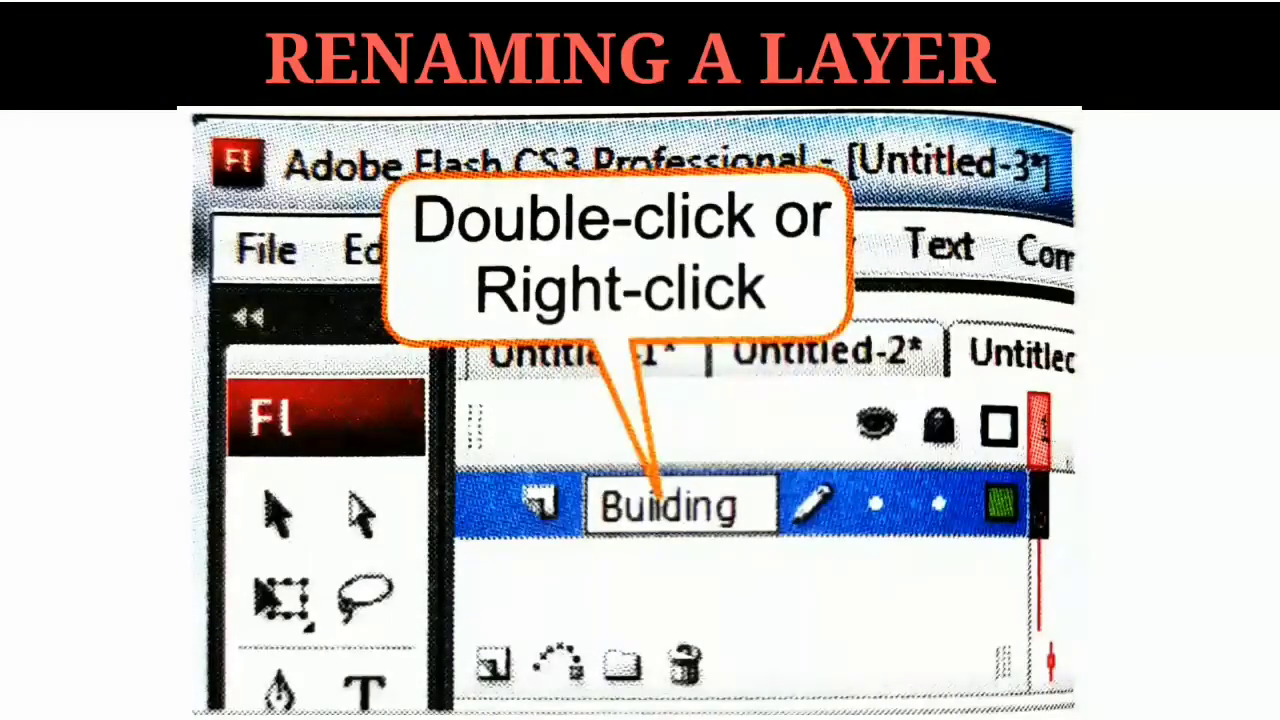